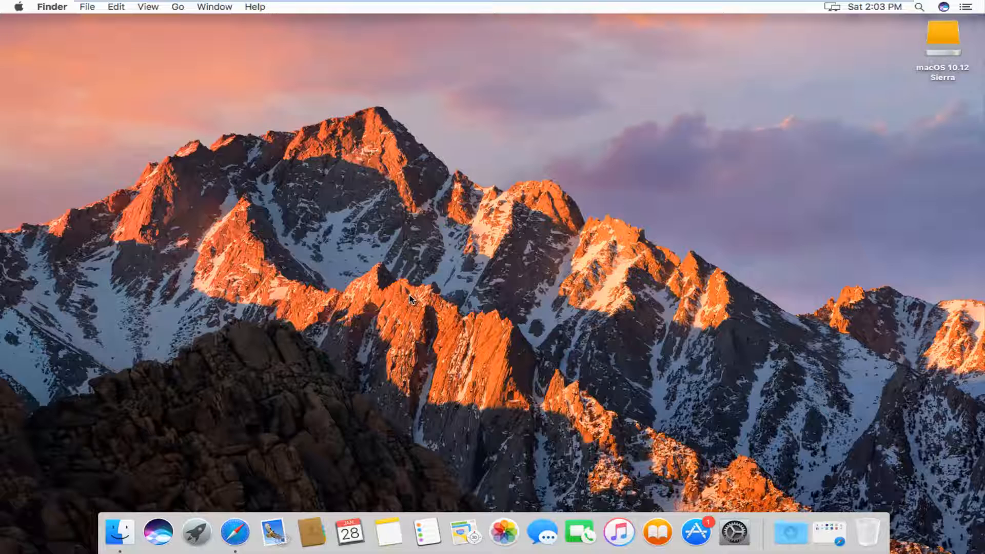
mouse_move(407, 301)
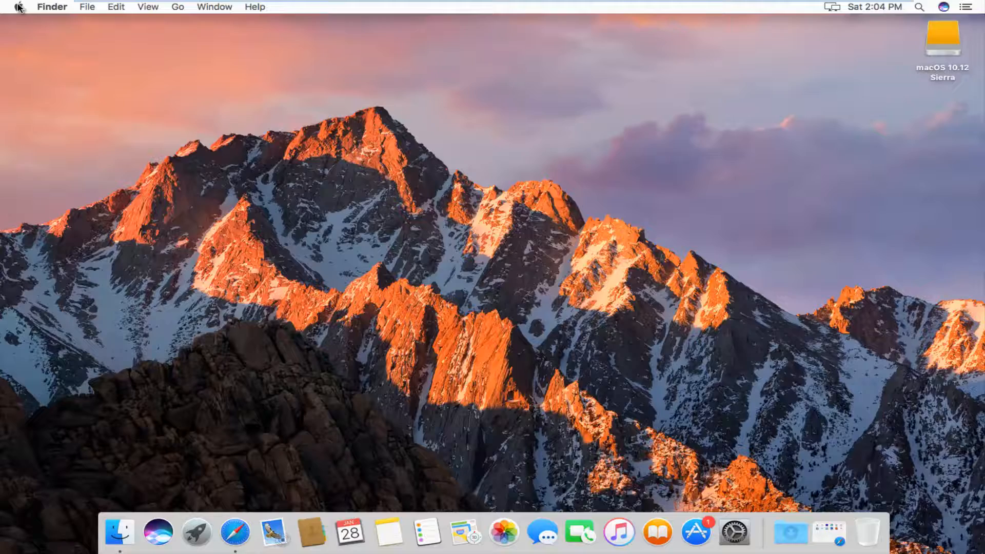
Reveal the Apple menu from Finder, showing App Store… with one update pending
click(19, 7)
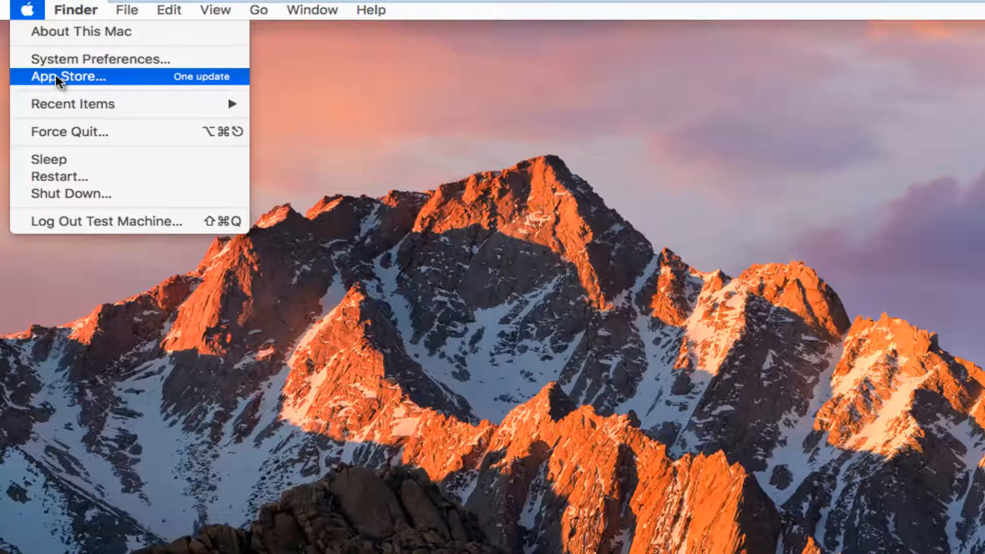
Launch the App Store from the Apple menu onto its Updates page
click(69, 76)
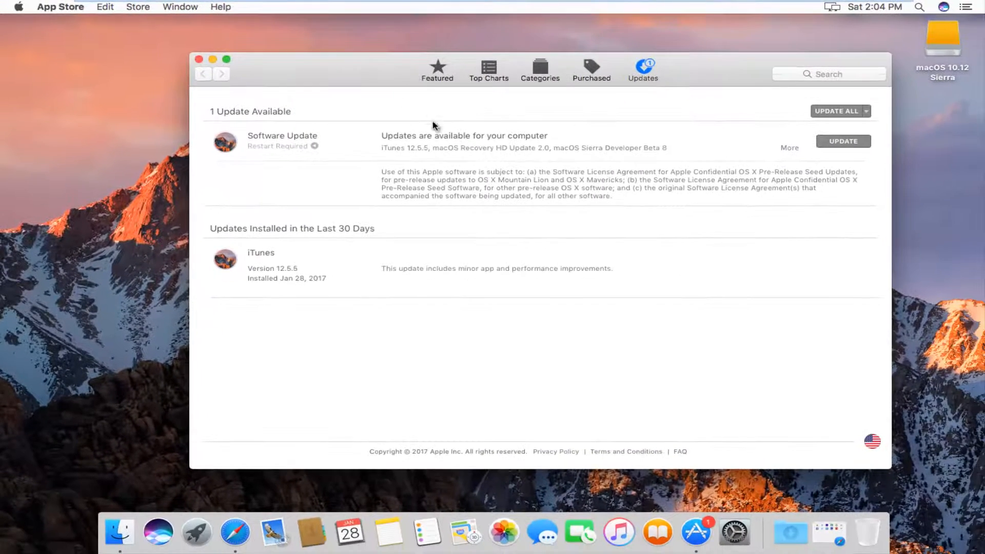
mouse_move(433, 136)
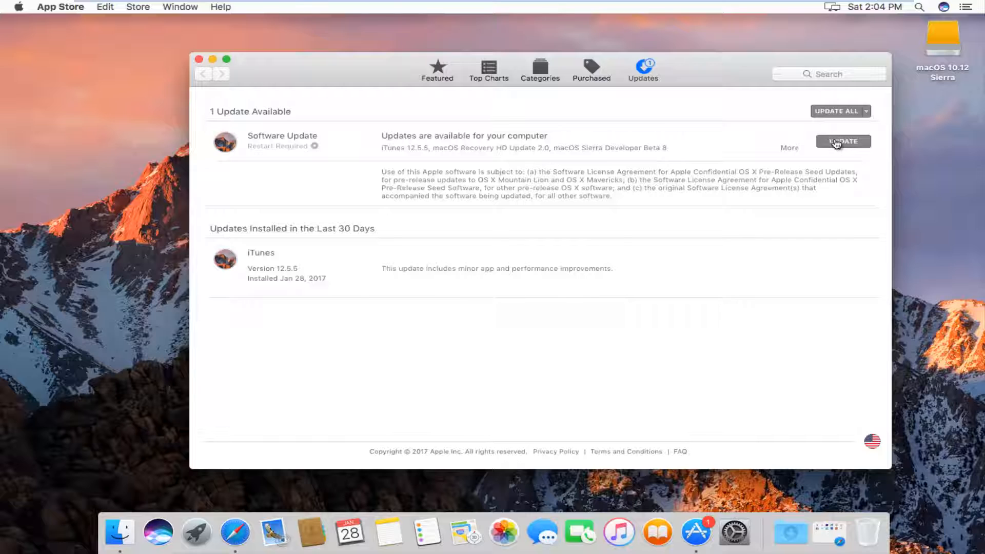
mouse_move(791, 151)
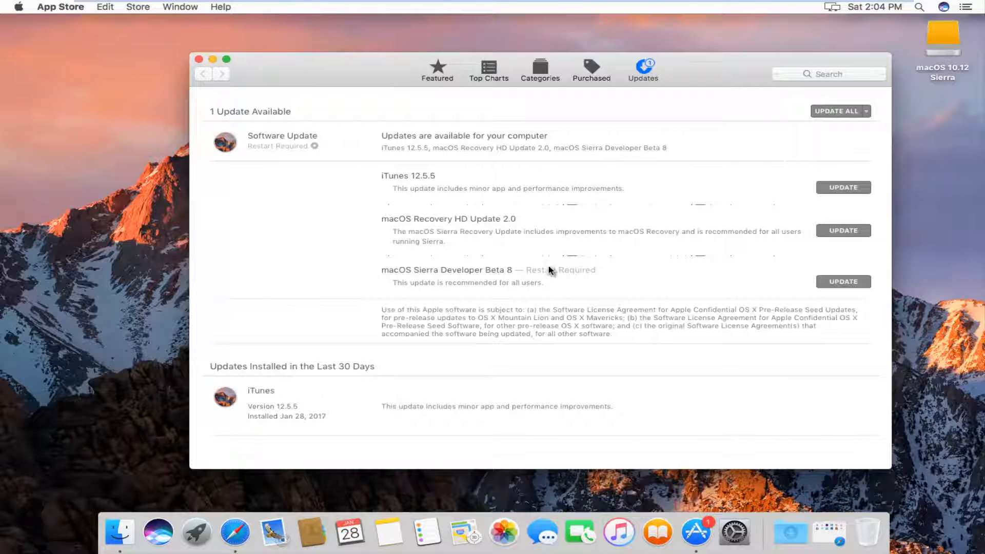
mouse_move(550, 181)
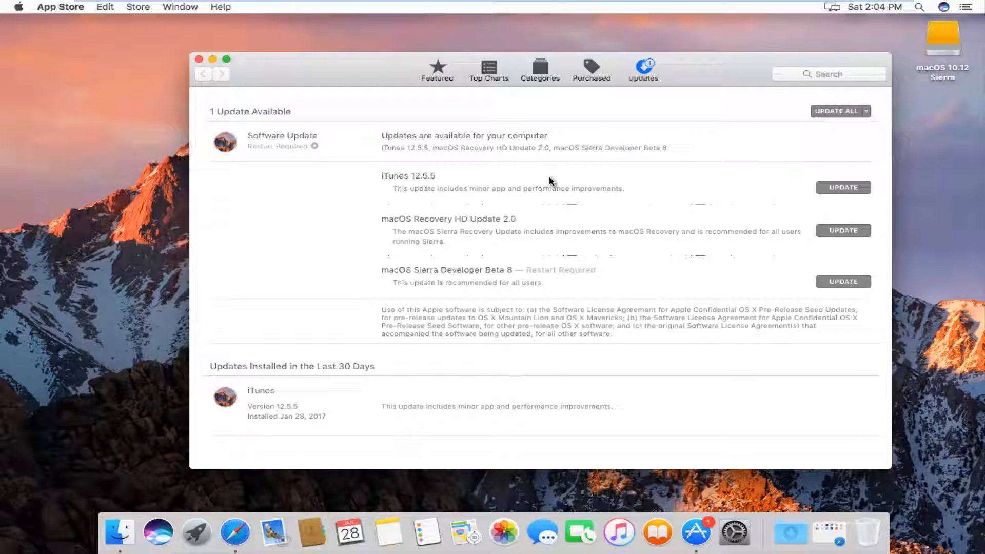
mouse_move(383, 181)
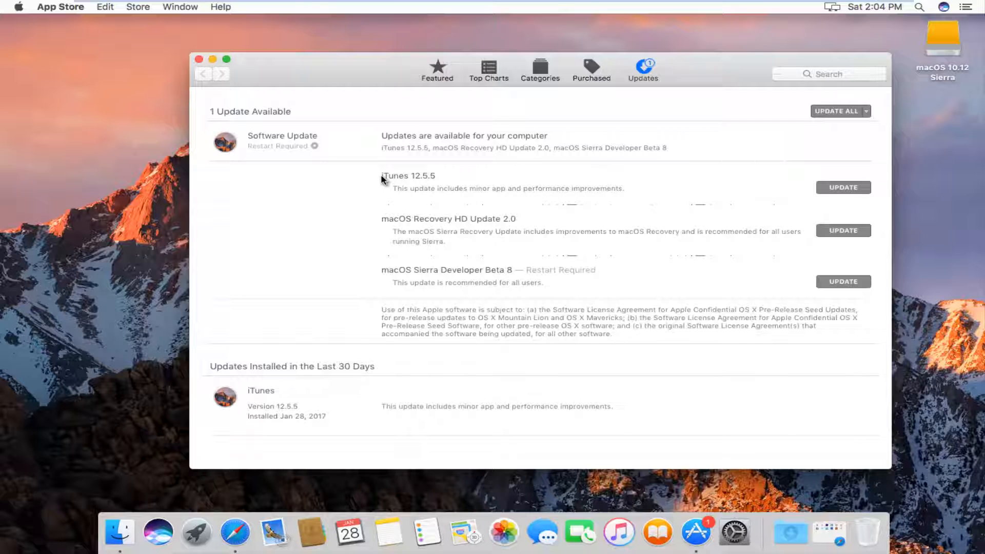
mouse_move(375, 186)
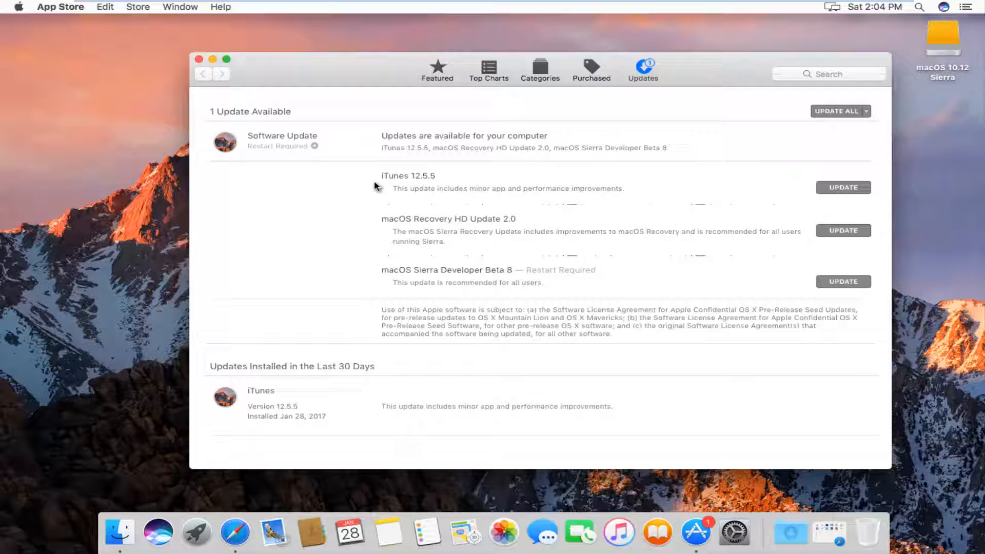
mouse_move(422, 351)
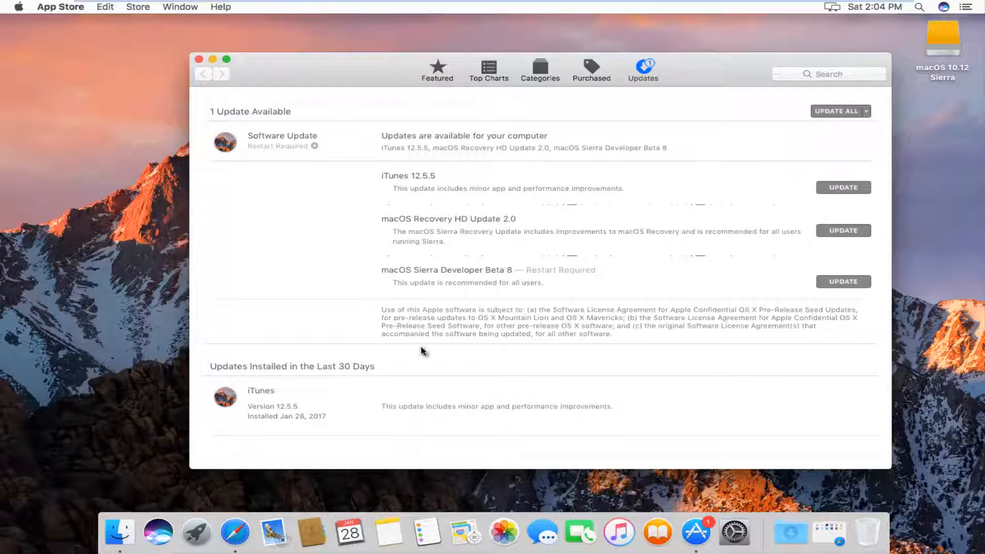
mouse_move(366, 293)
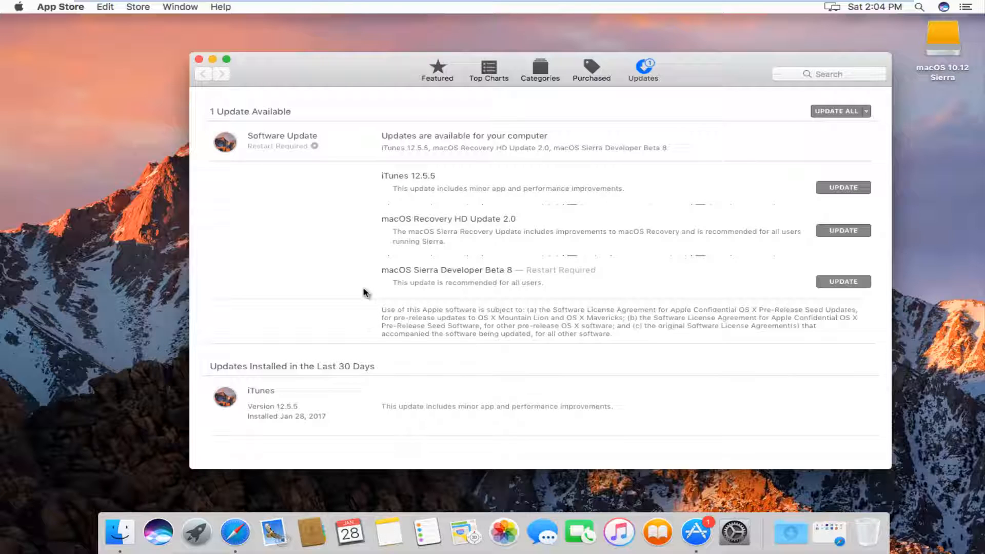
mouse_move(387, 181)
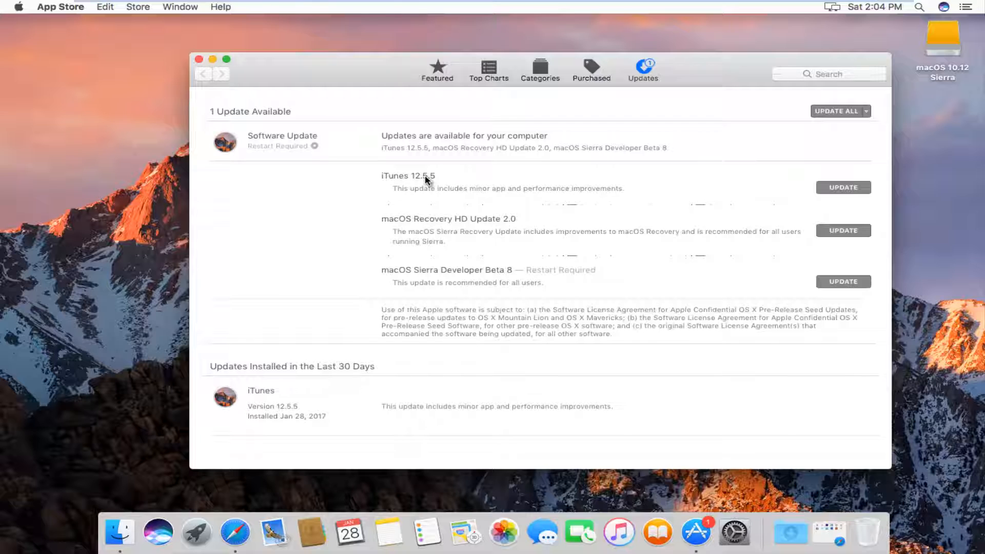
mouse_move(418, 188)
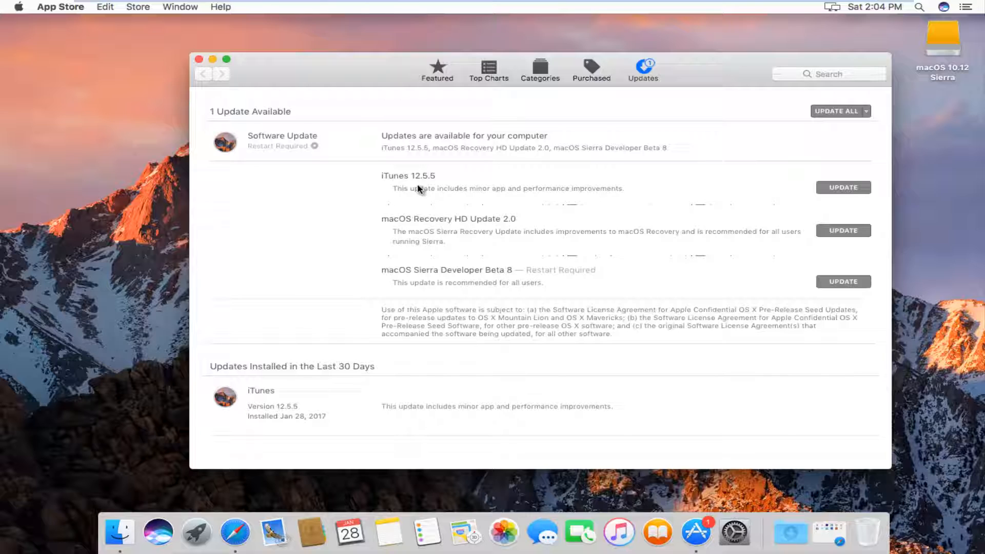
mouse_move(401, 199)
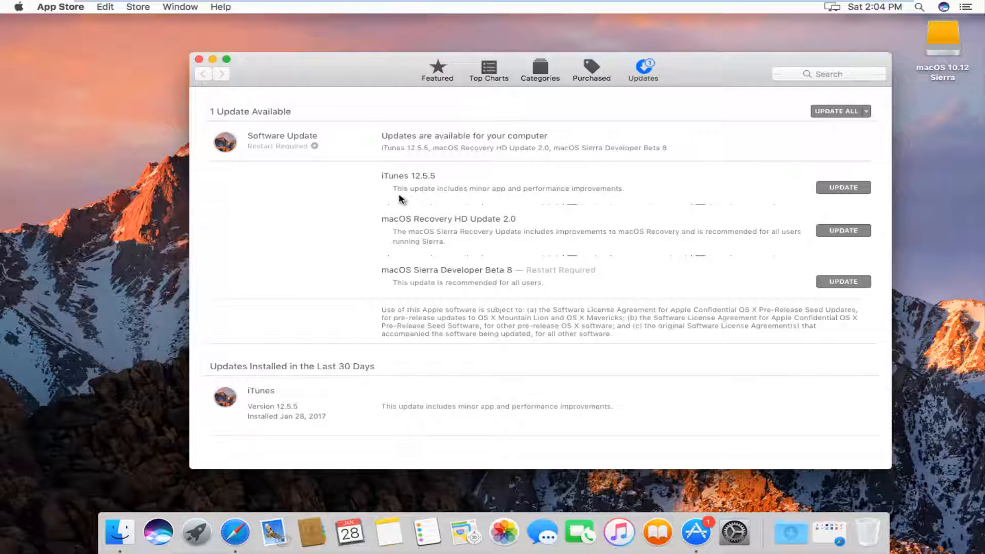
mouse_move(404, 195)
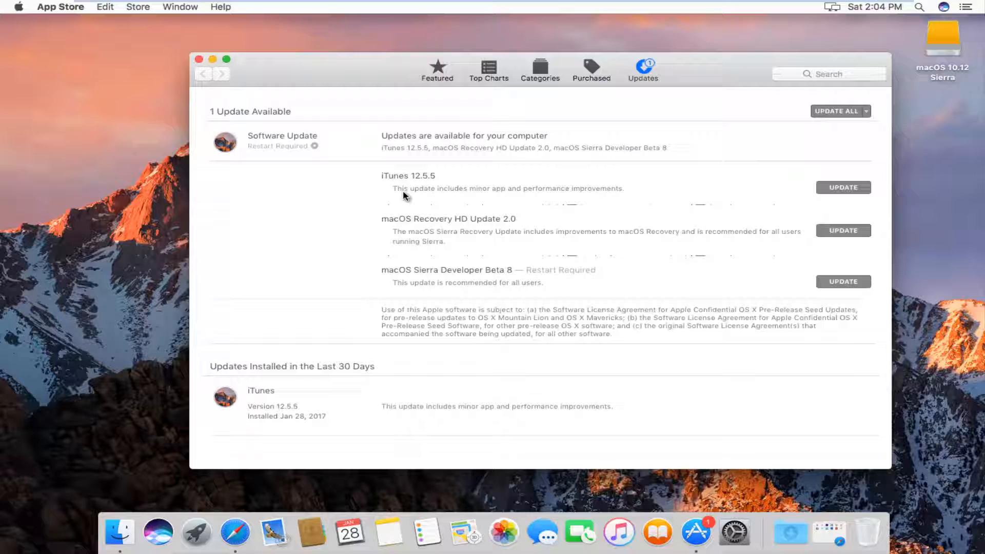
mouse_move(439, 193)
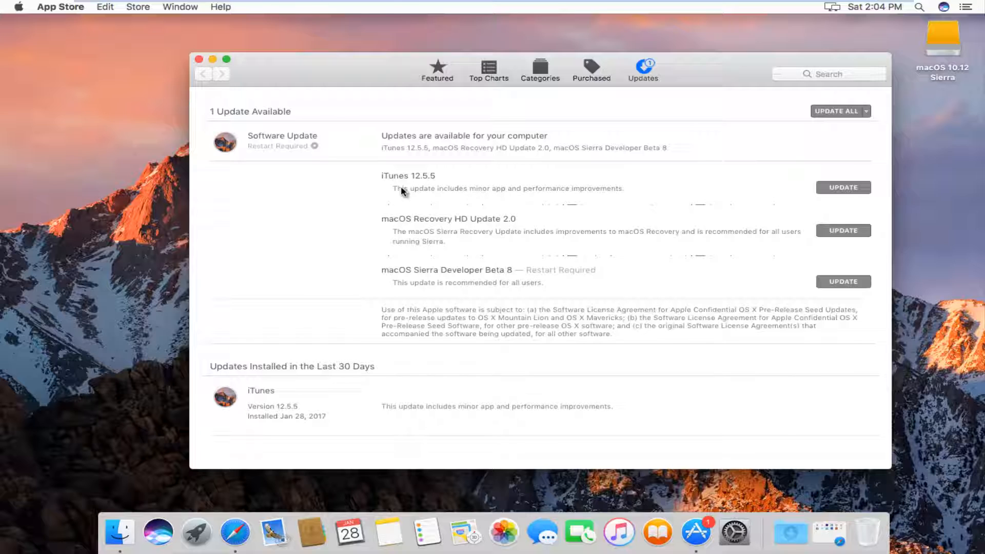
mouse_move(695, 179)
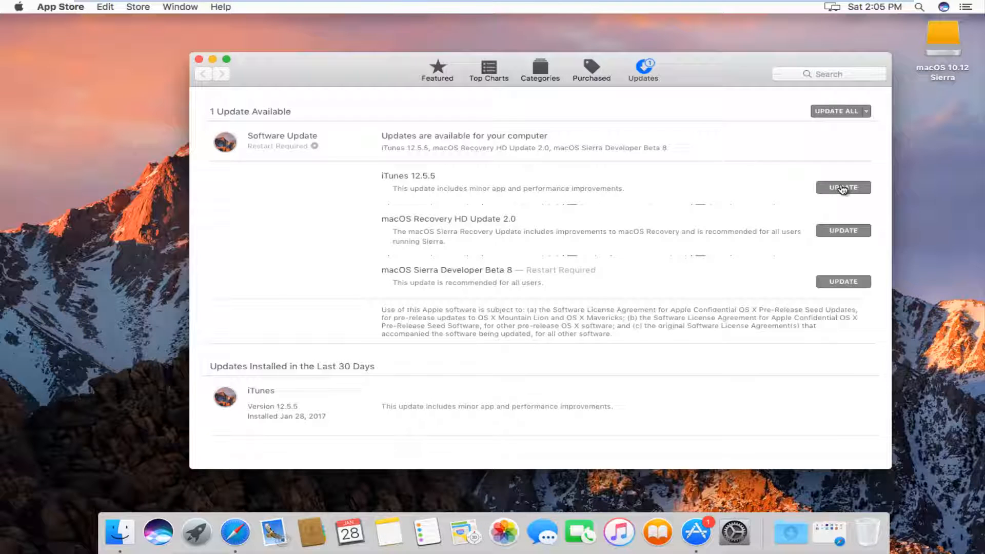
Start installing the iTunes 12.5.5 update with its UPDATE button
click(844, 187)
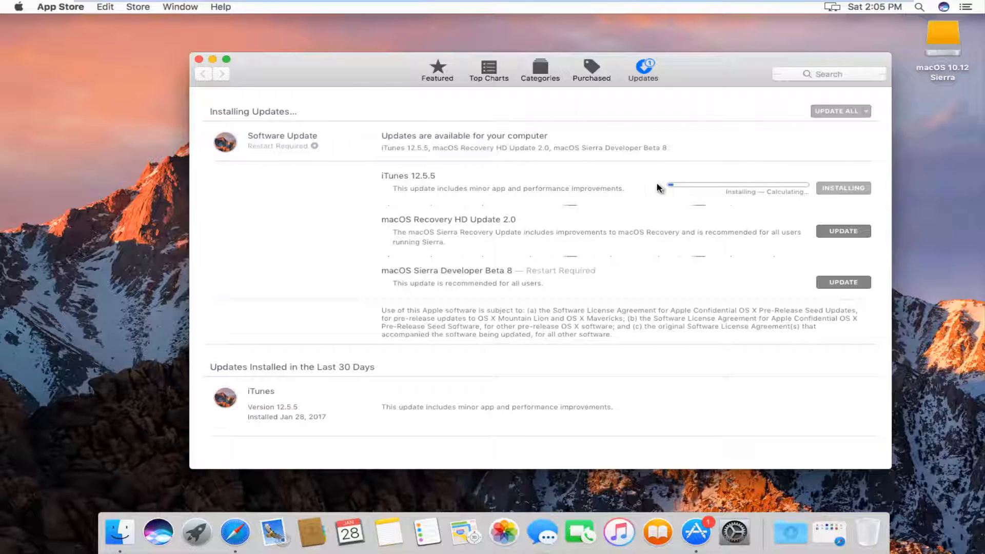
mouse_move(729, 193)
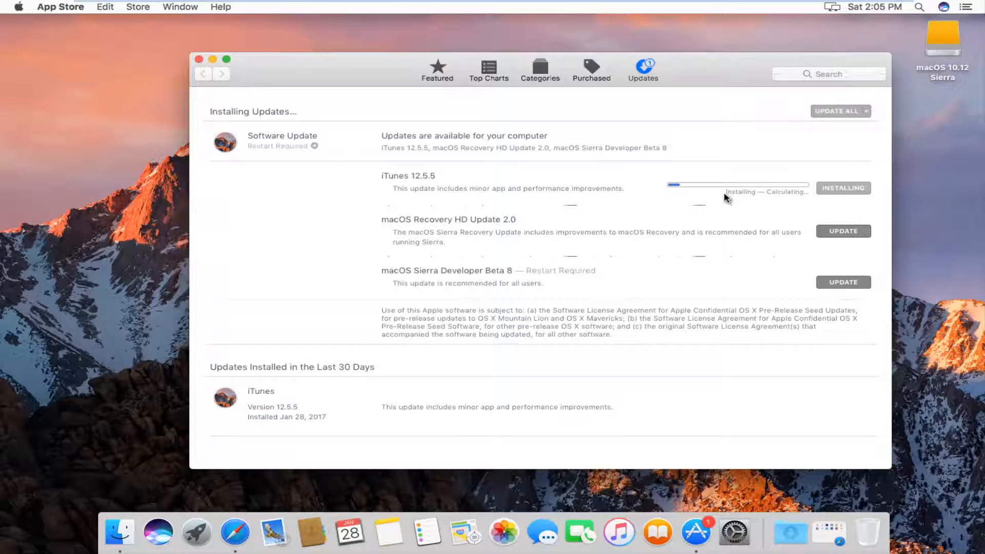
mouse_move(536, 192)
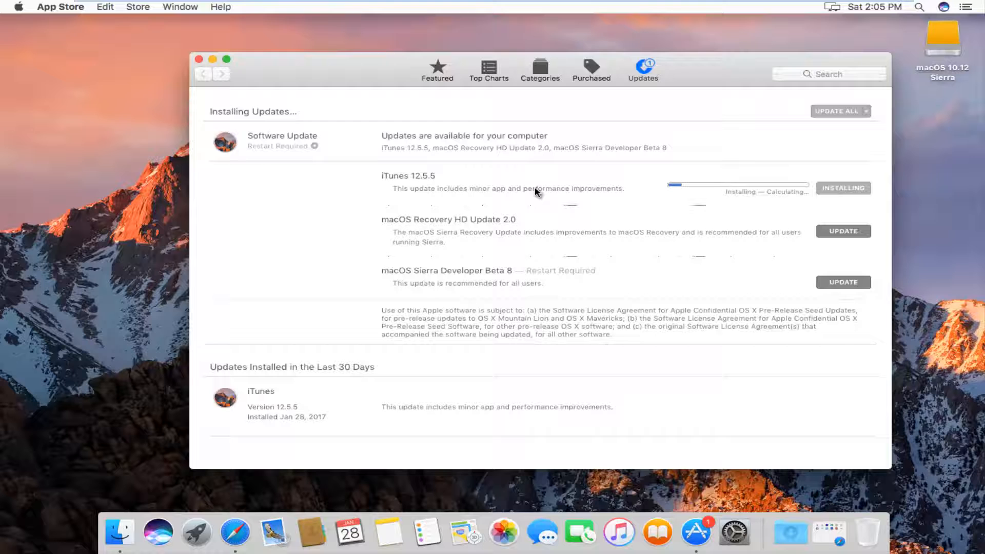
mouse_move(534, 200)
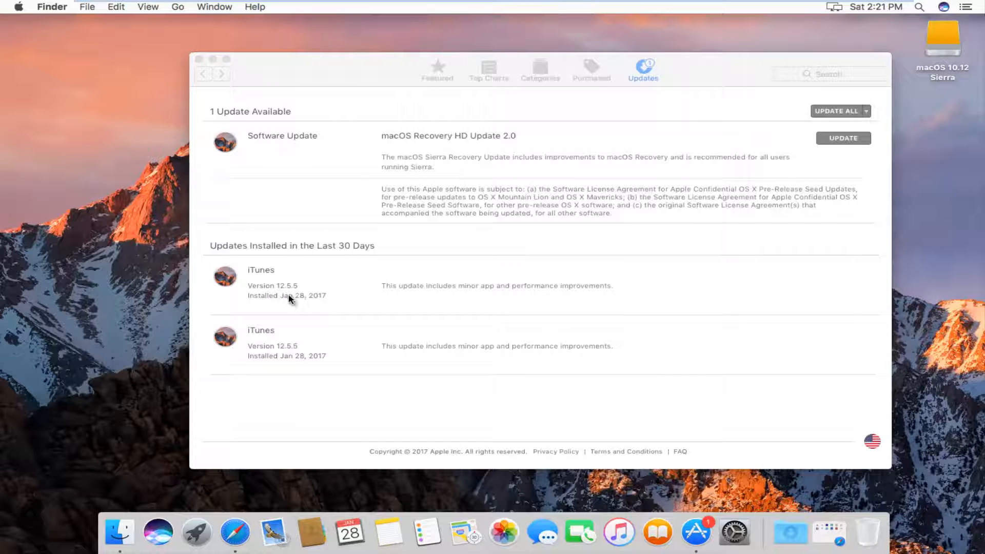
mouse_move(414, 291)
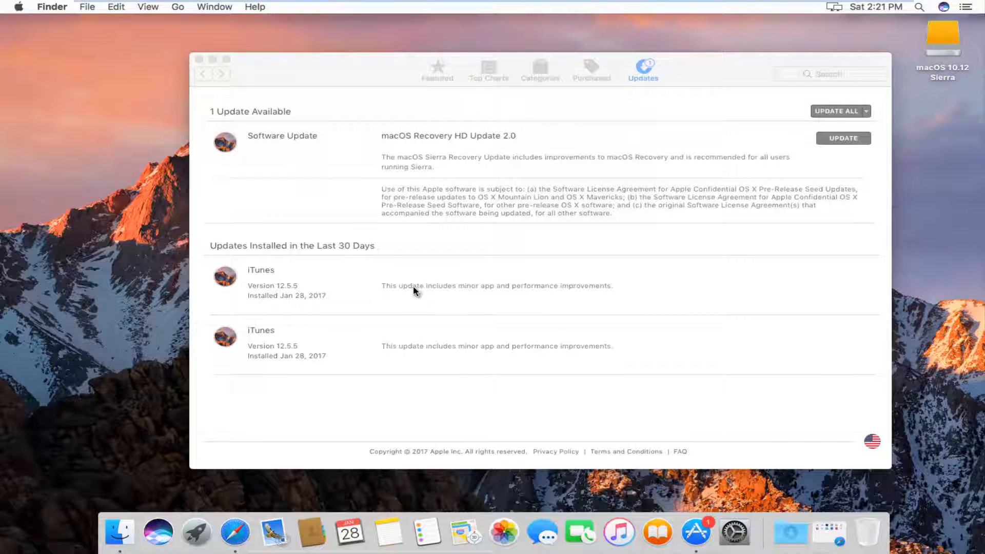
mouse_move(281, 250)
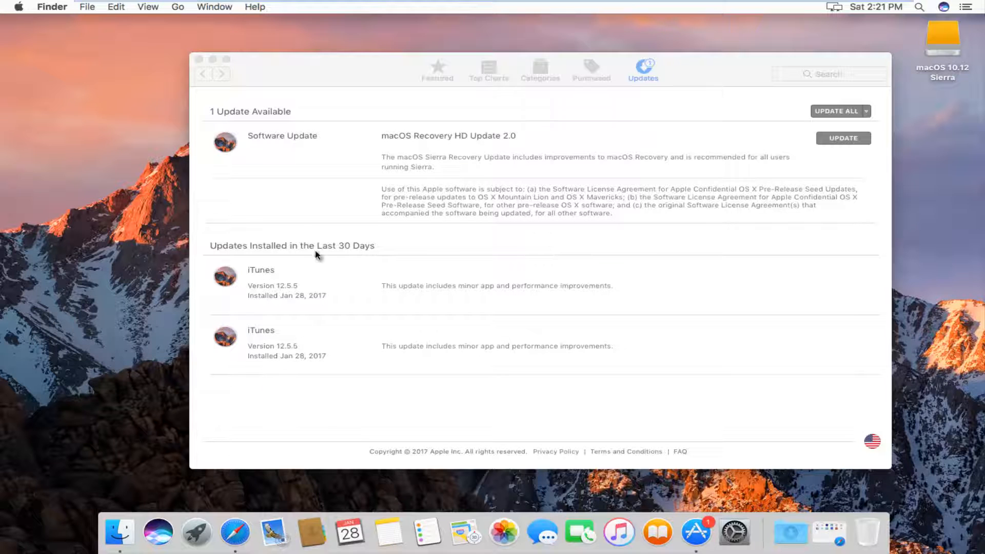
mouse_move(340, 267)
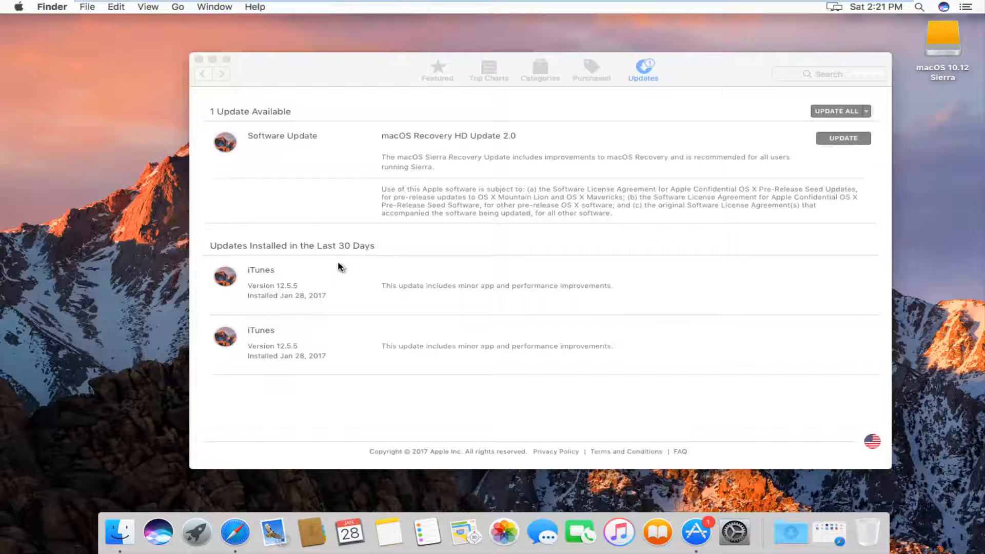
mouse_move(279, 347)
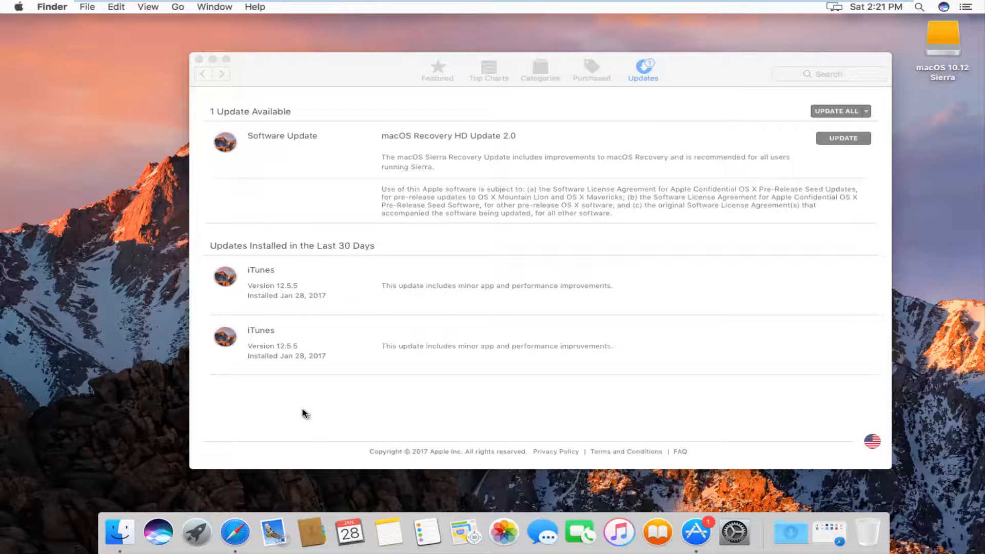
mouse_move(306, 330)
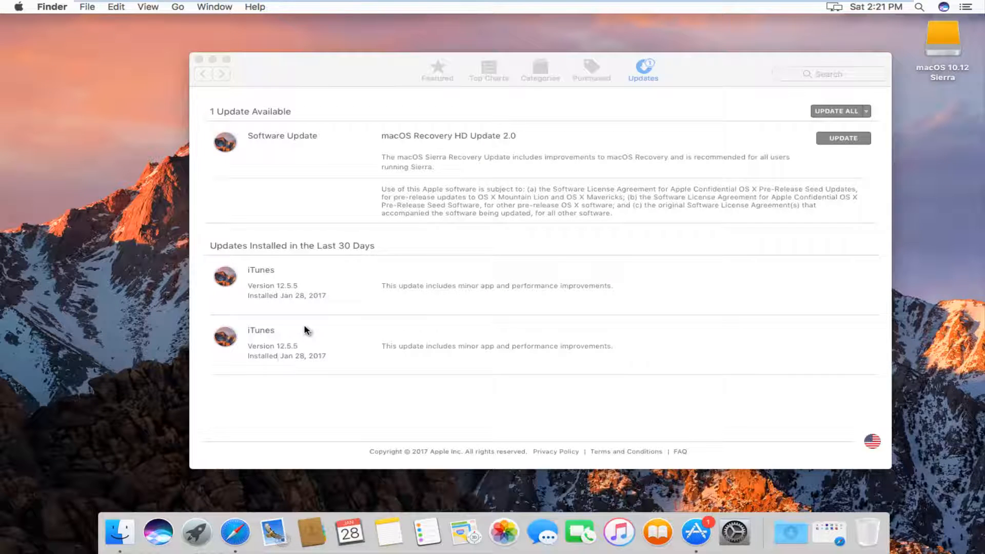
mouse_move(299, 326)
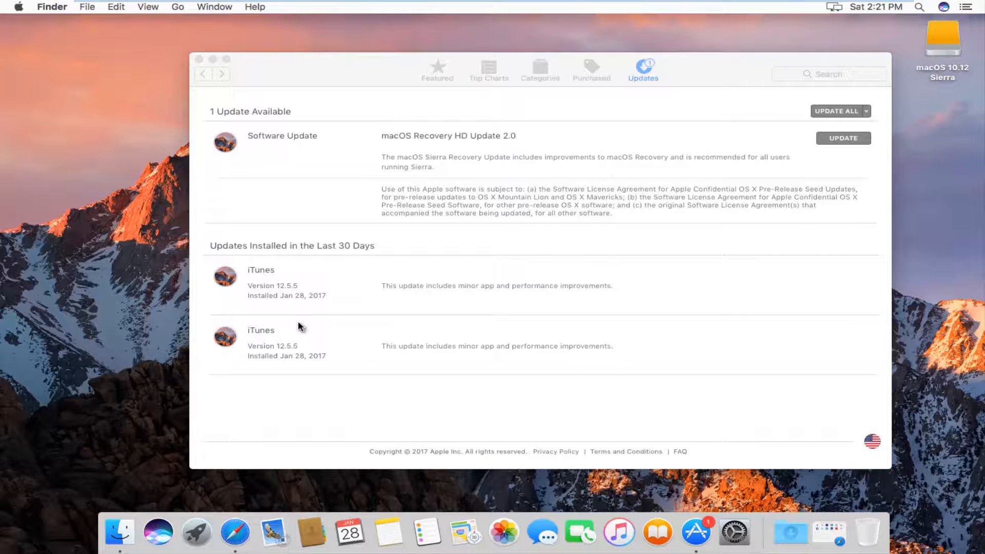